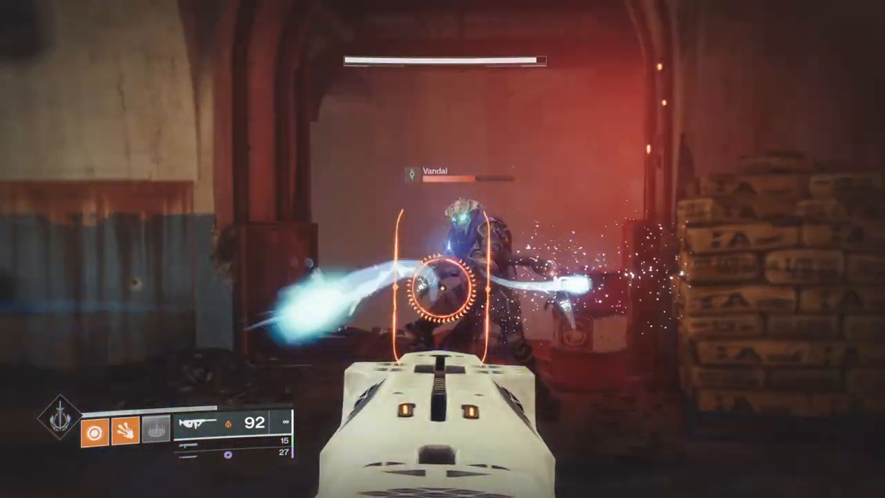
Fire Tommy's Matchbook into the Vandal at close range for a 496 damage hit.
click(443, 283)
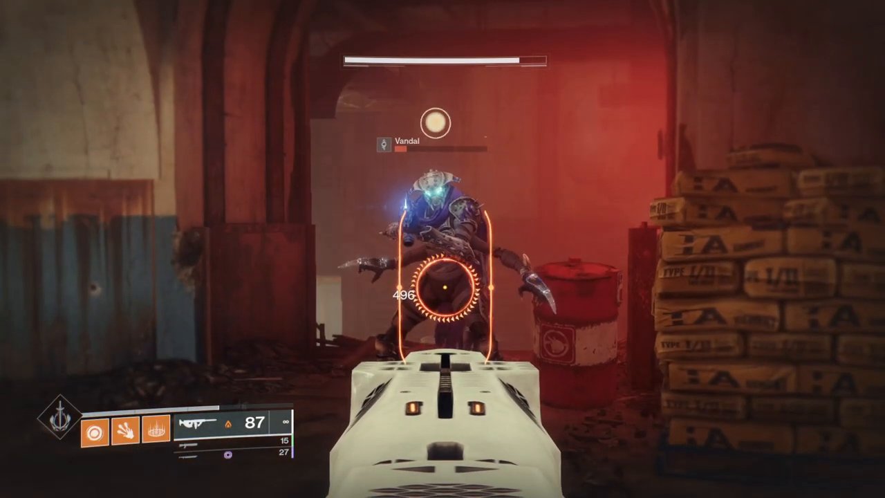
click(443, 283)
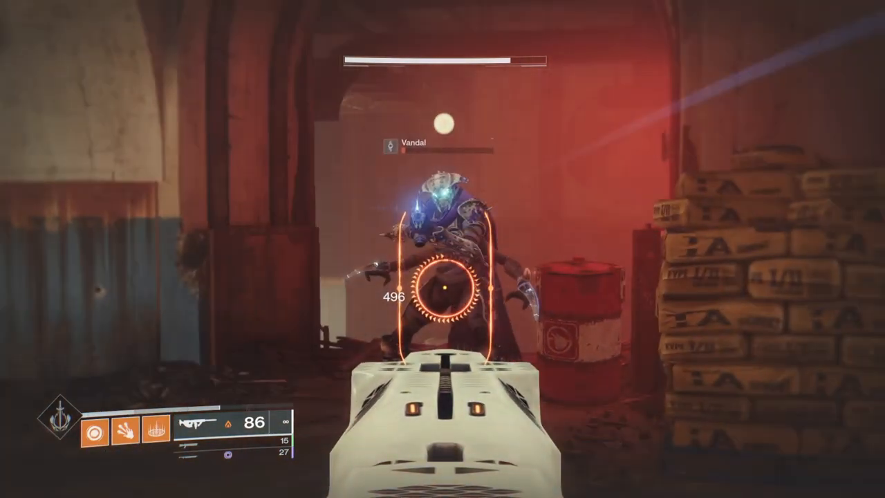
click(442, 283)
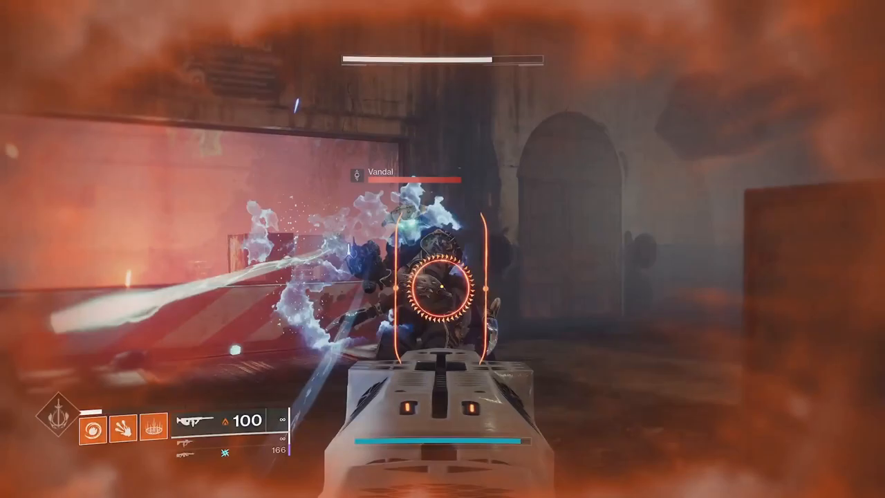
Keep shooting the Vandal through the blast and land a 588 damage hit.
click(442, 249)
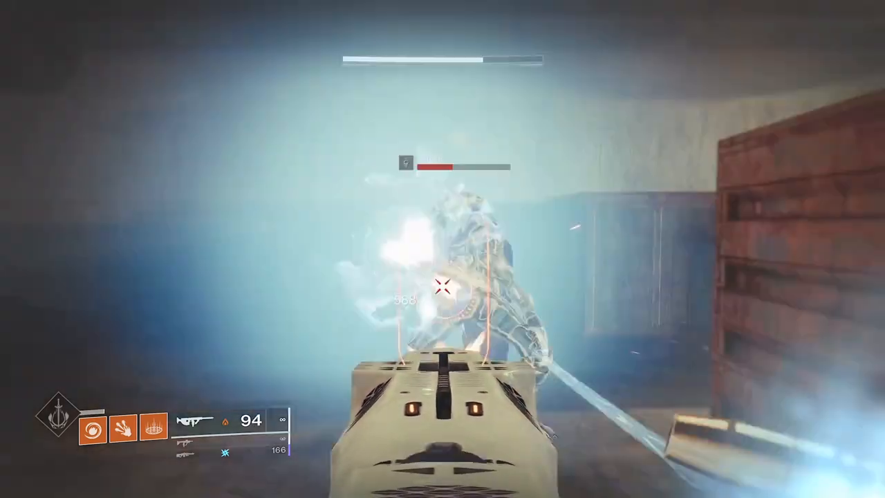
click(442, 276)
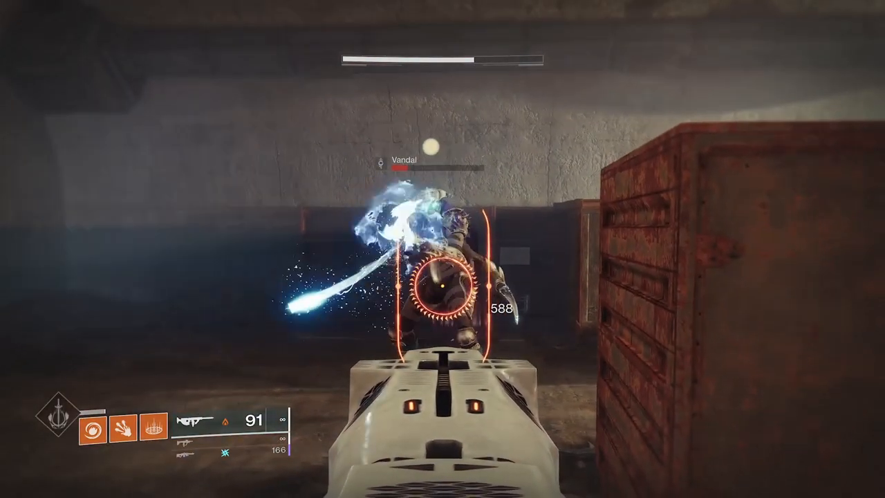
click(442, 276)
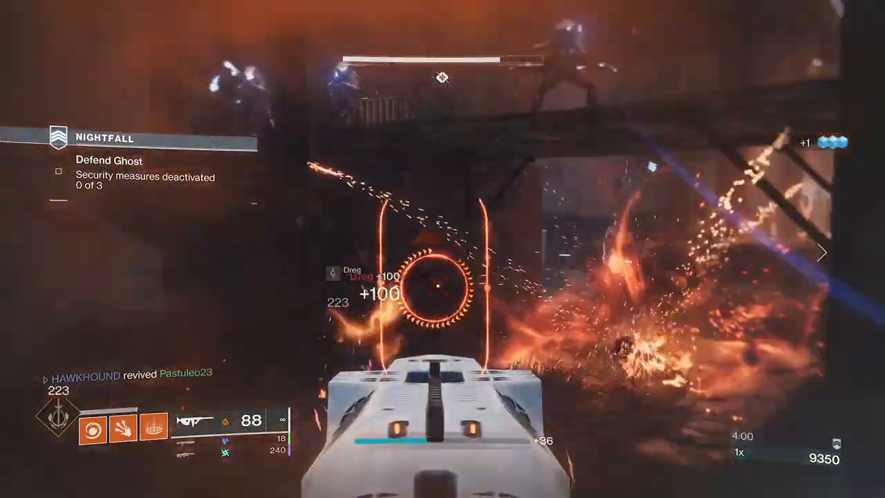
During the Defend Ghost objective, shoot the Vandal for 336 and 224 damage readings.
key(escape)
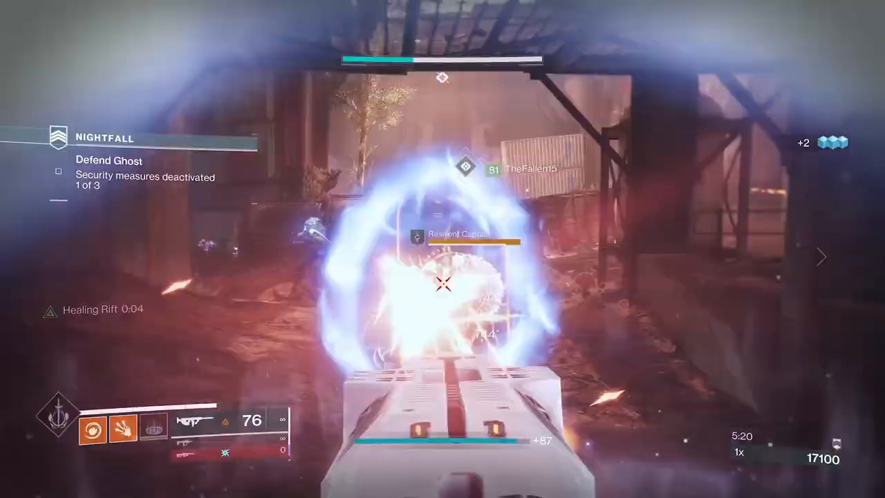
click(443, 284)
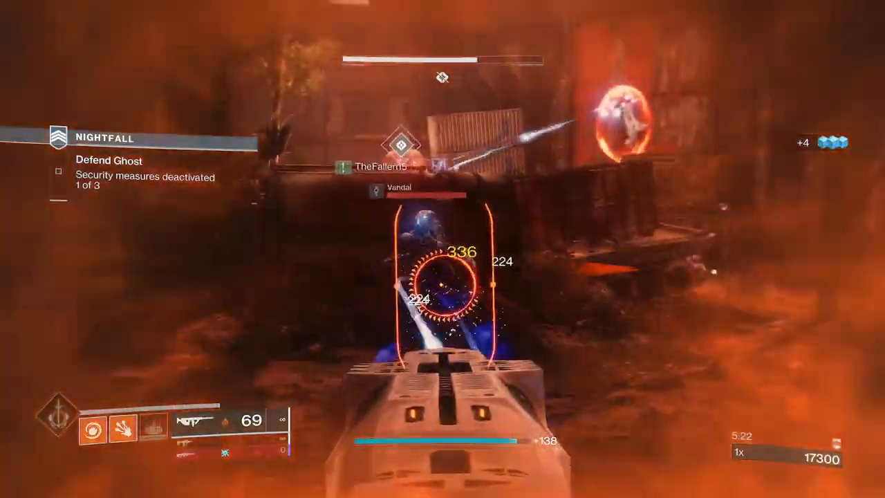